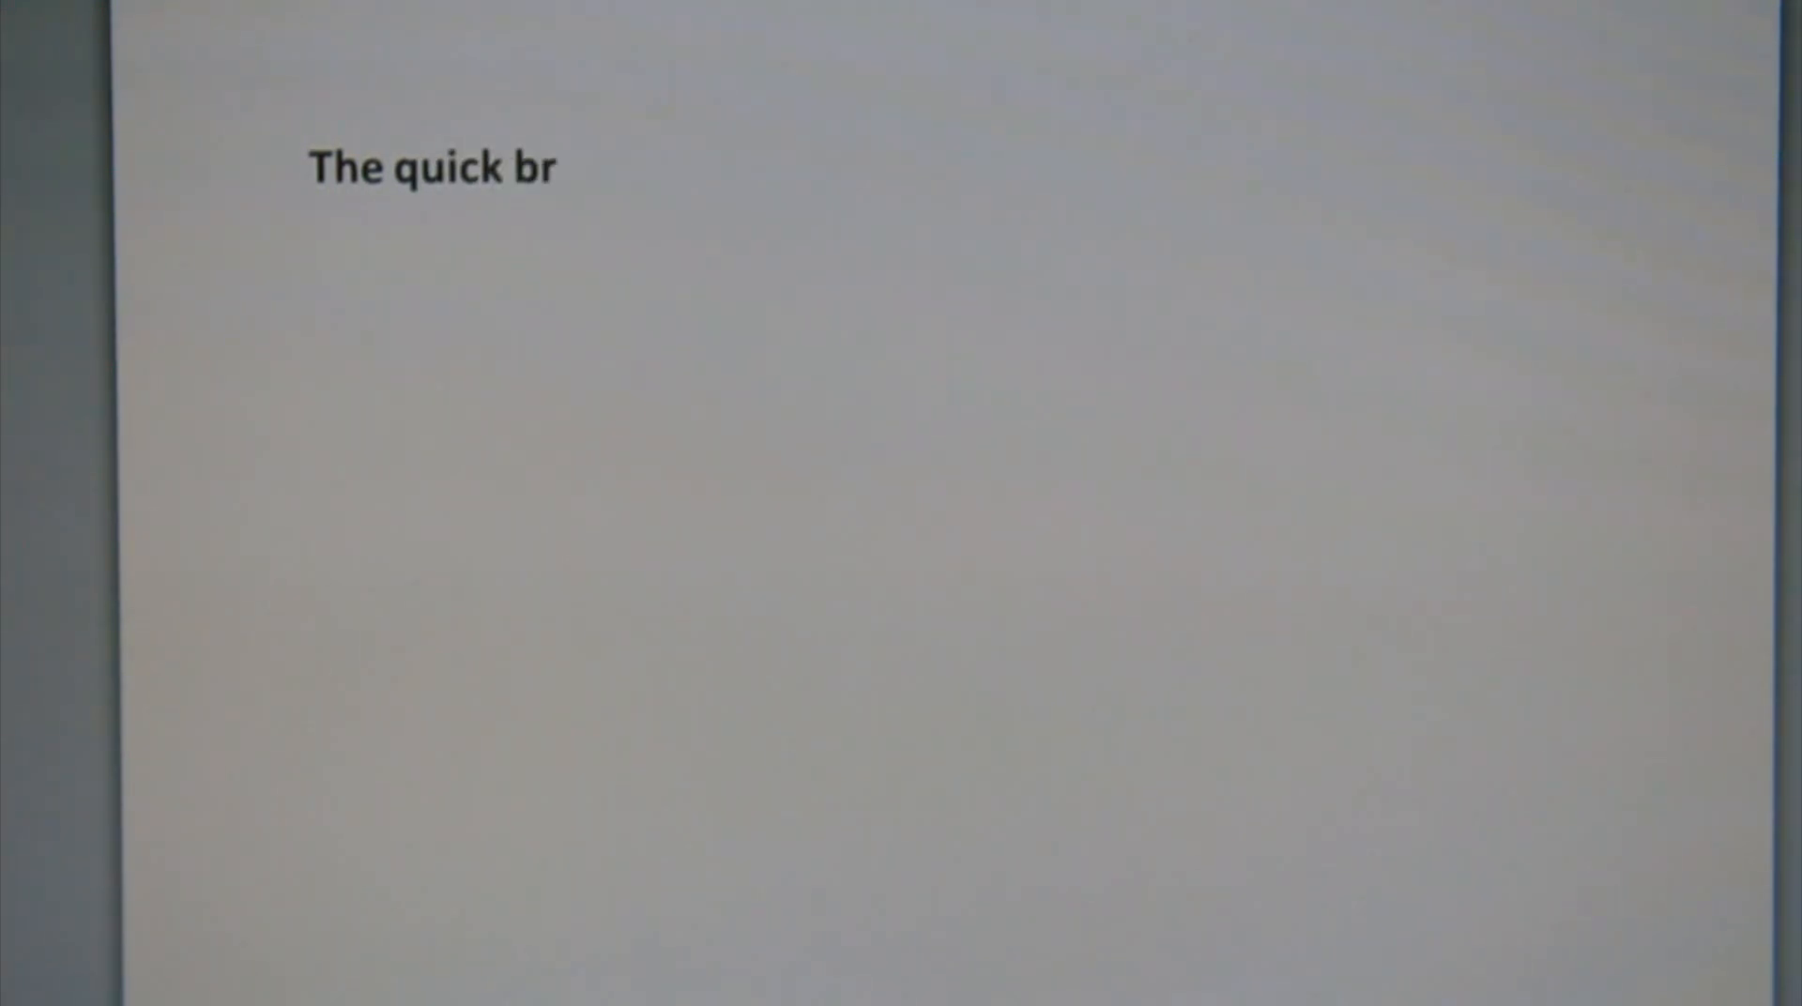
type("own fox jumps ove")
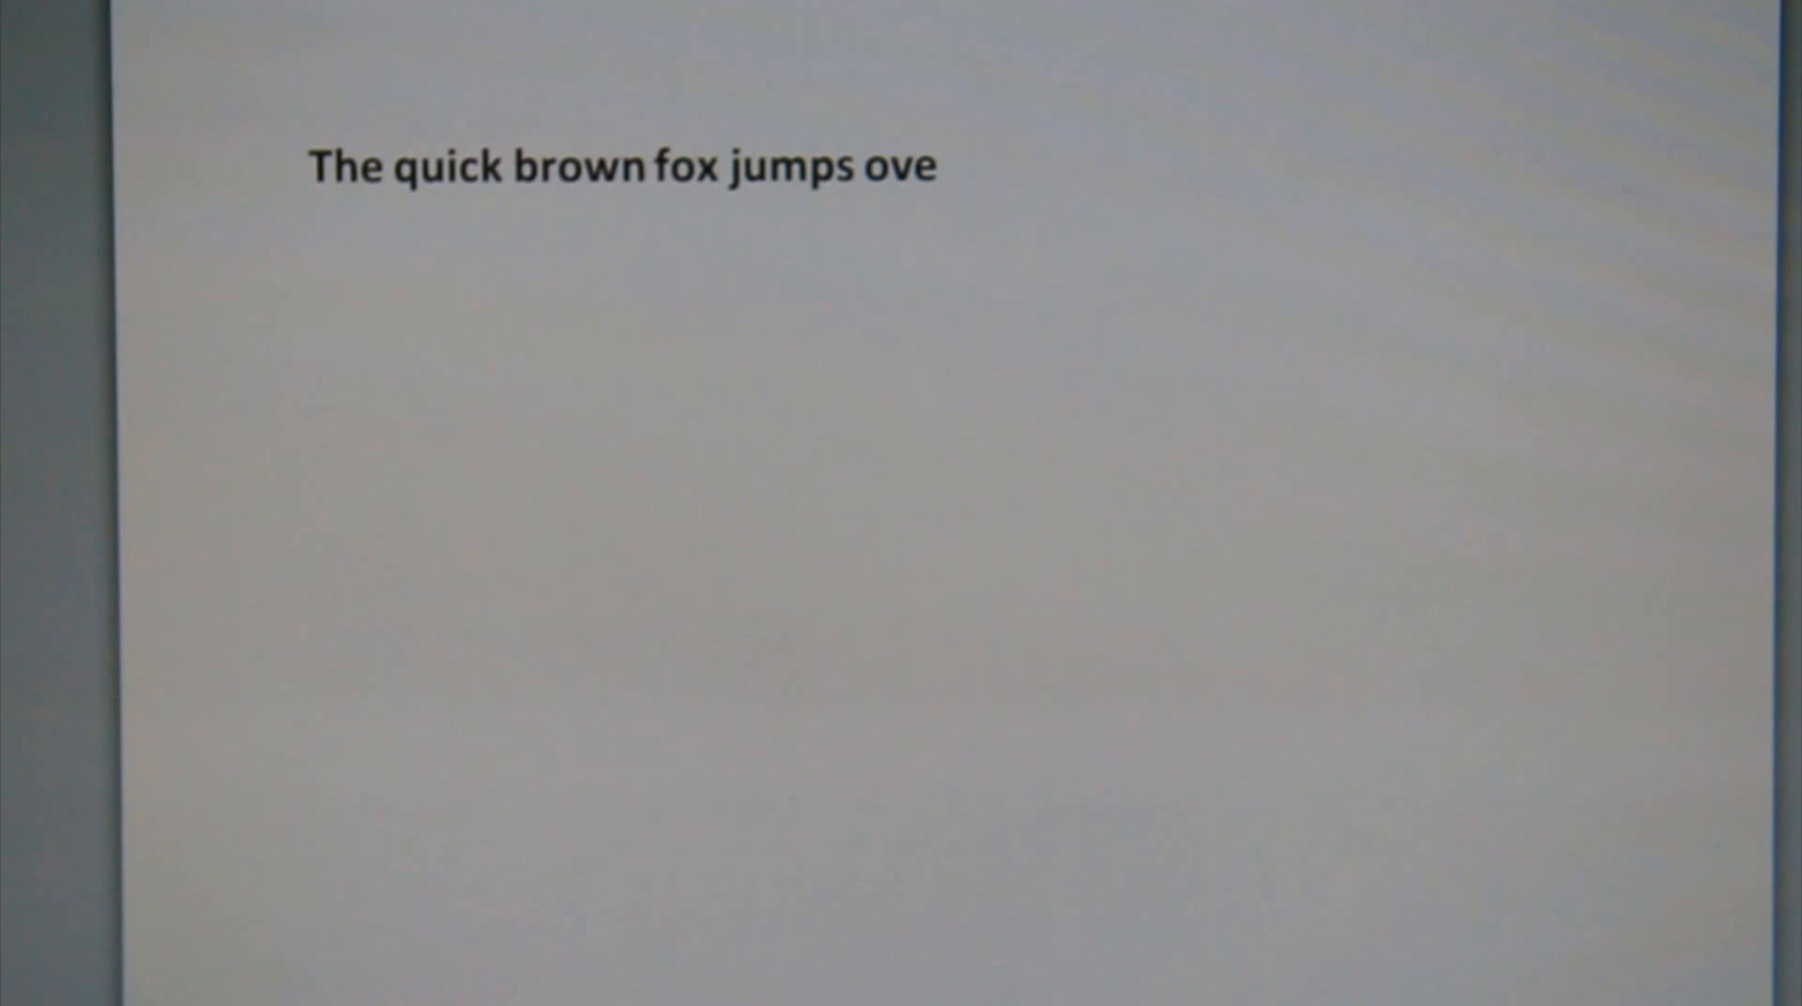
type("r the lz")
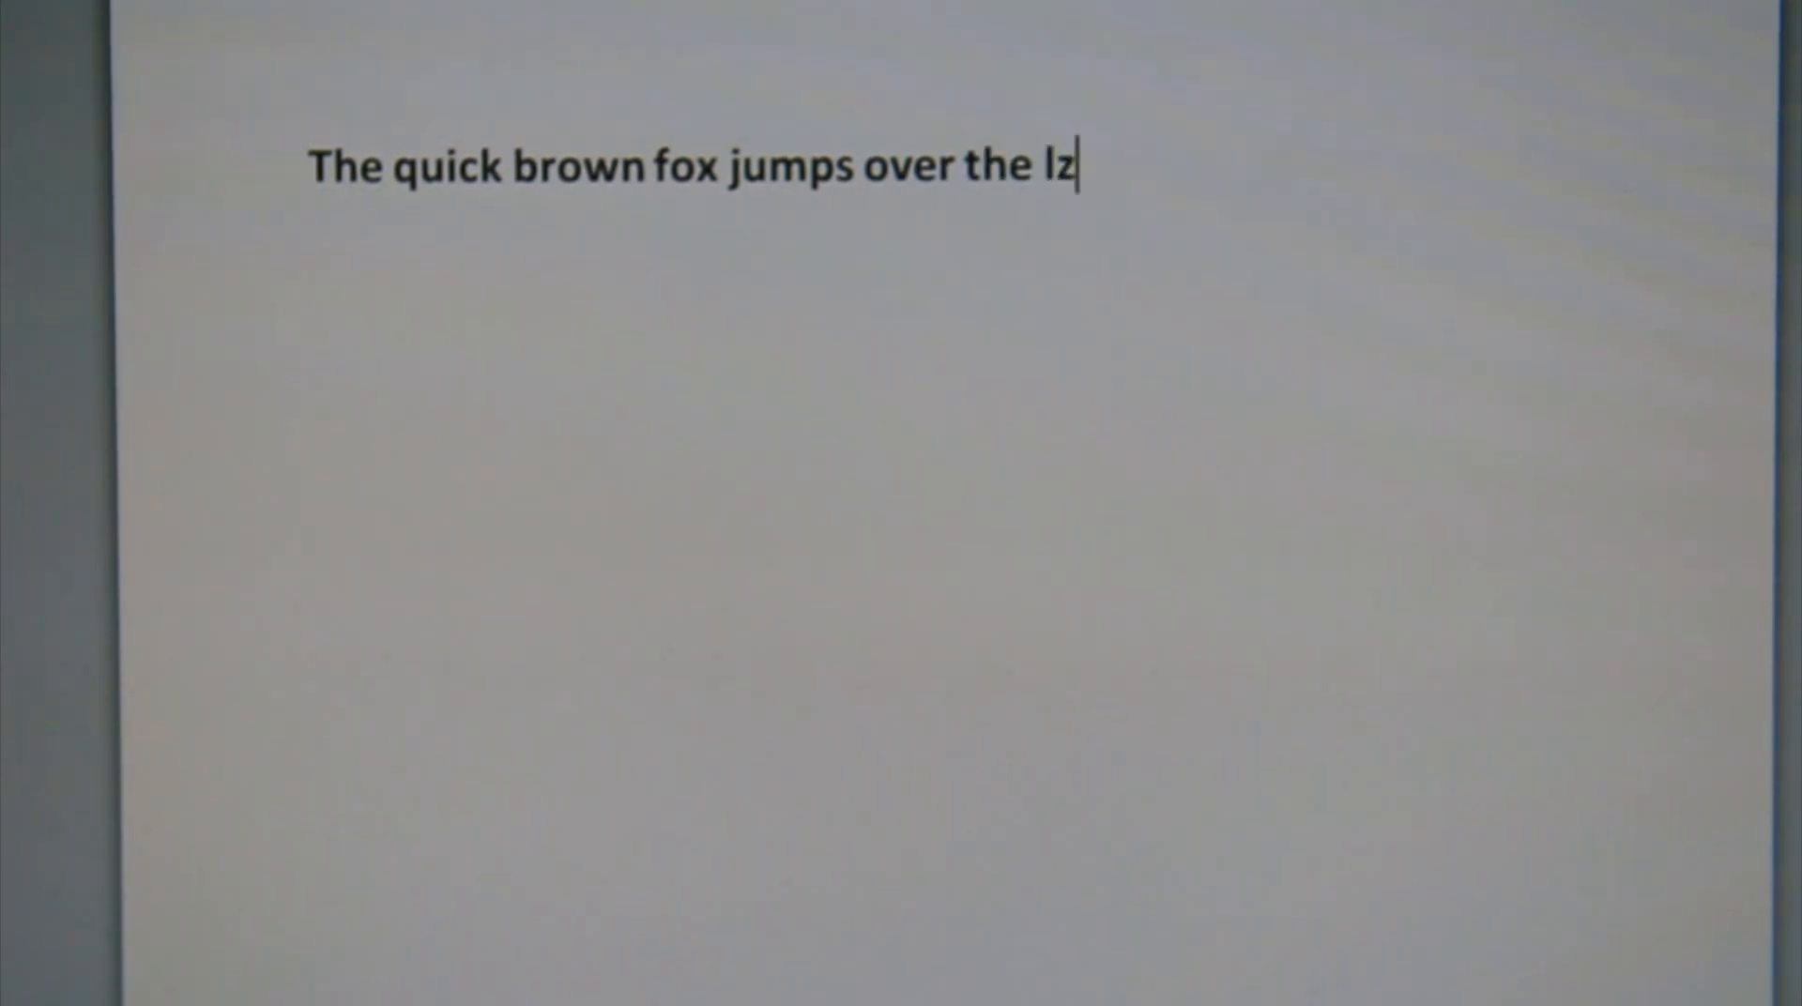
type("azy dog")
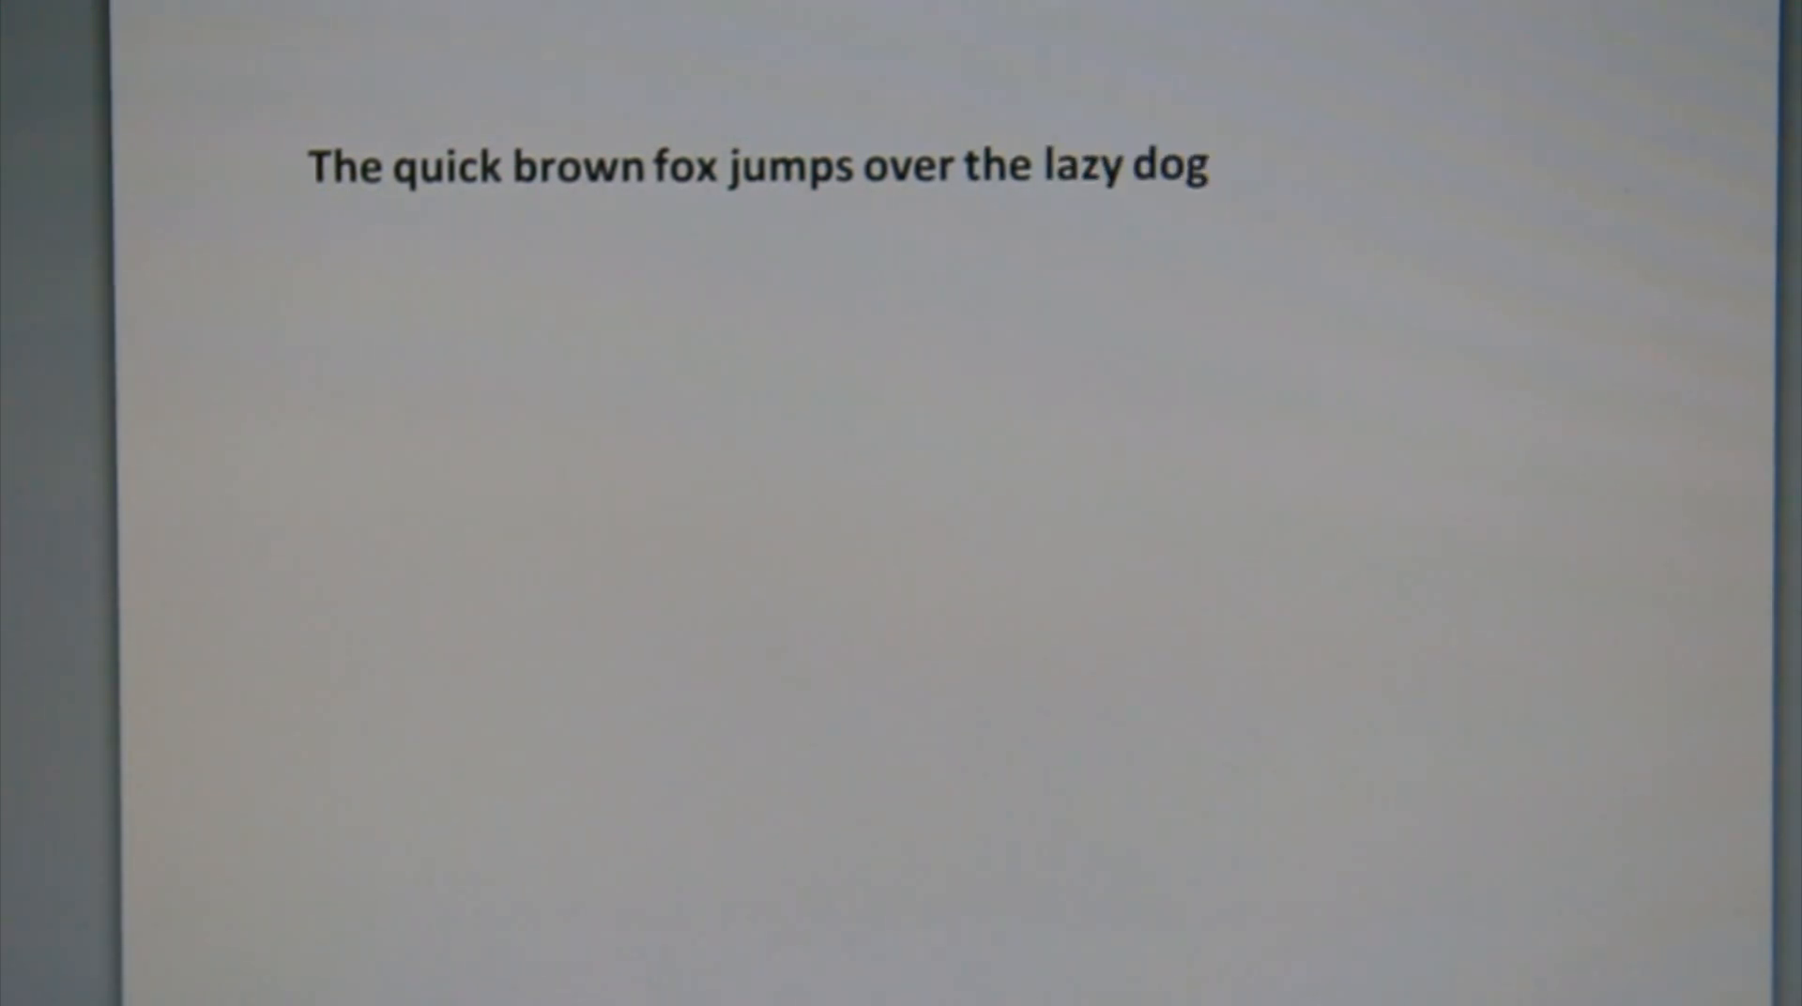
type("The quick bro")
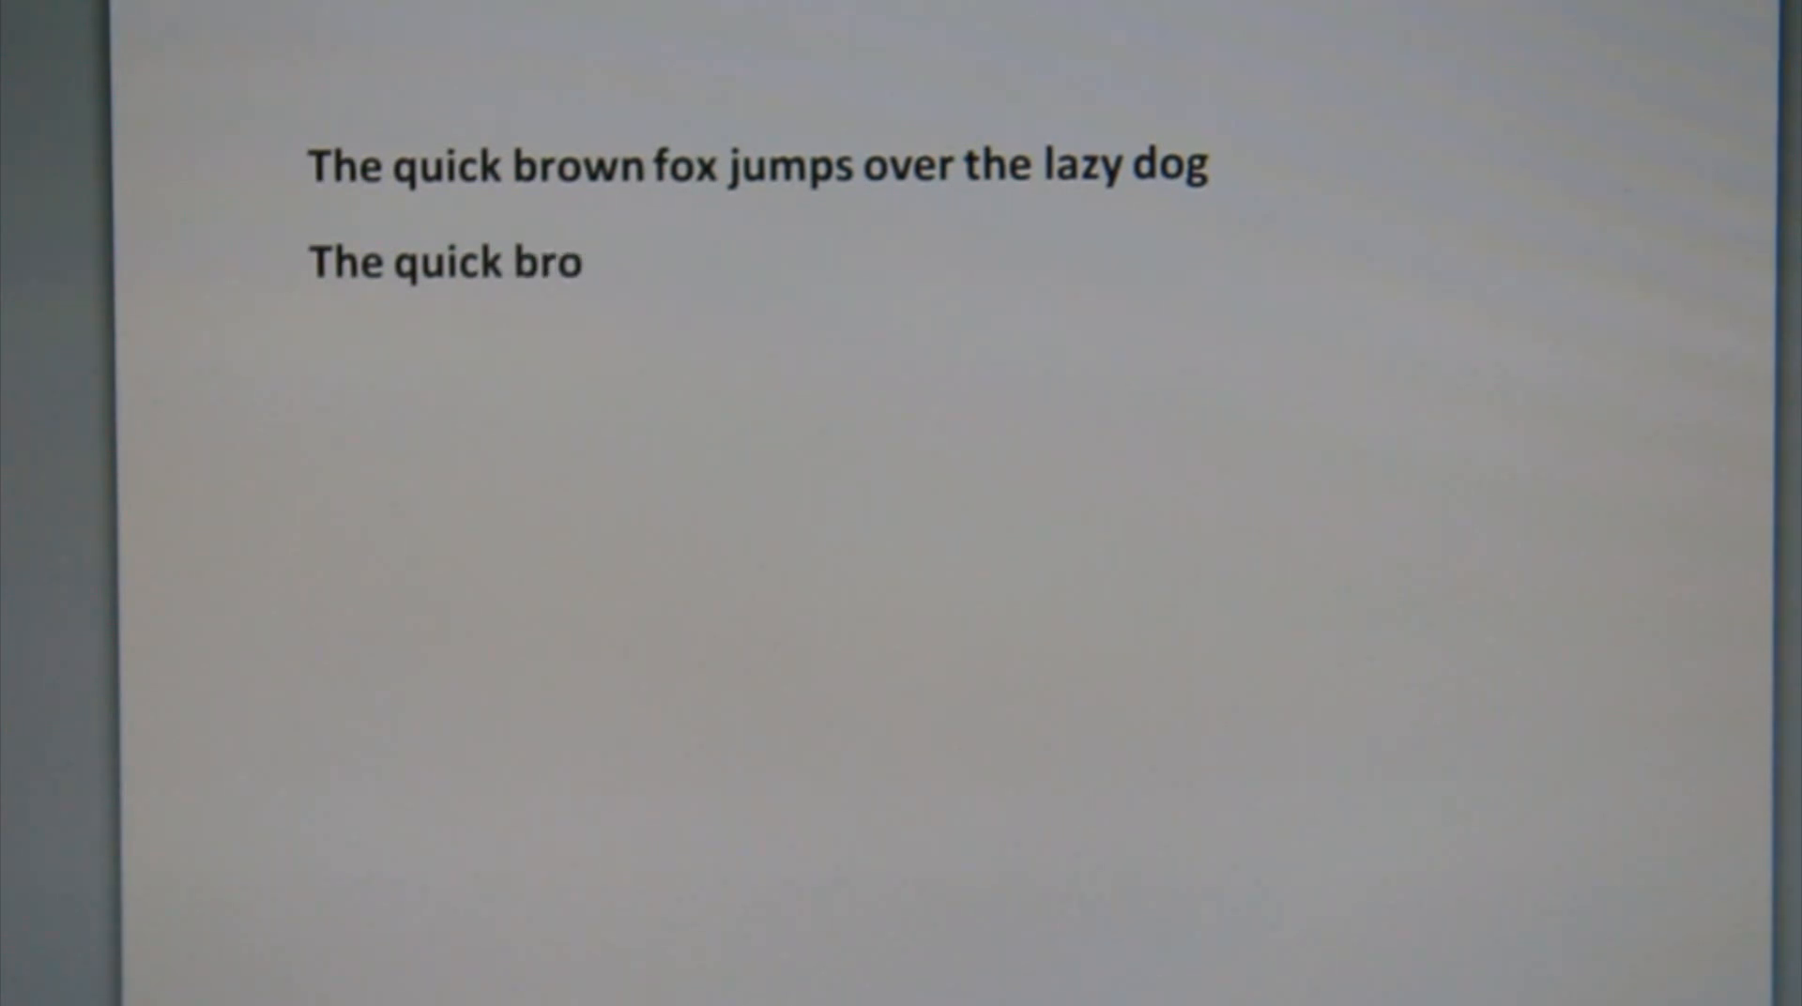
type("wn fox jumps ov")
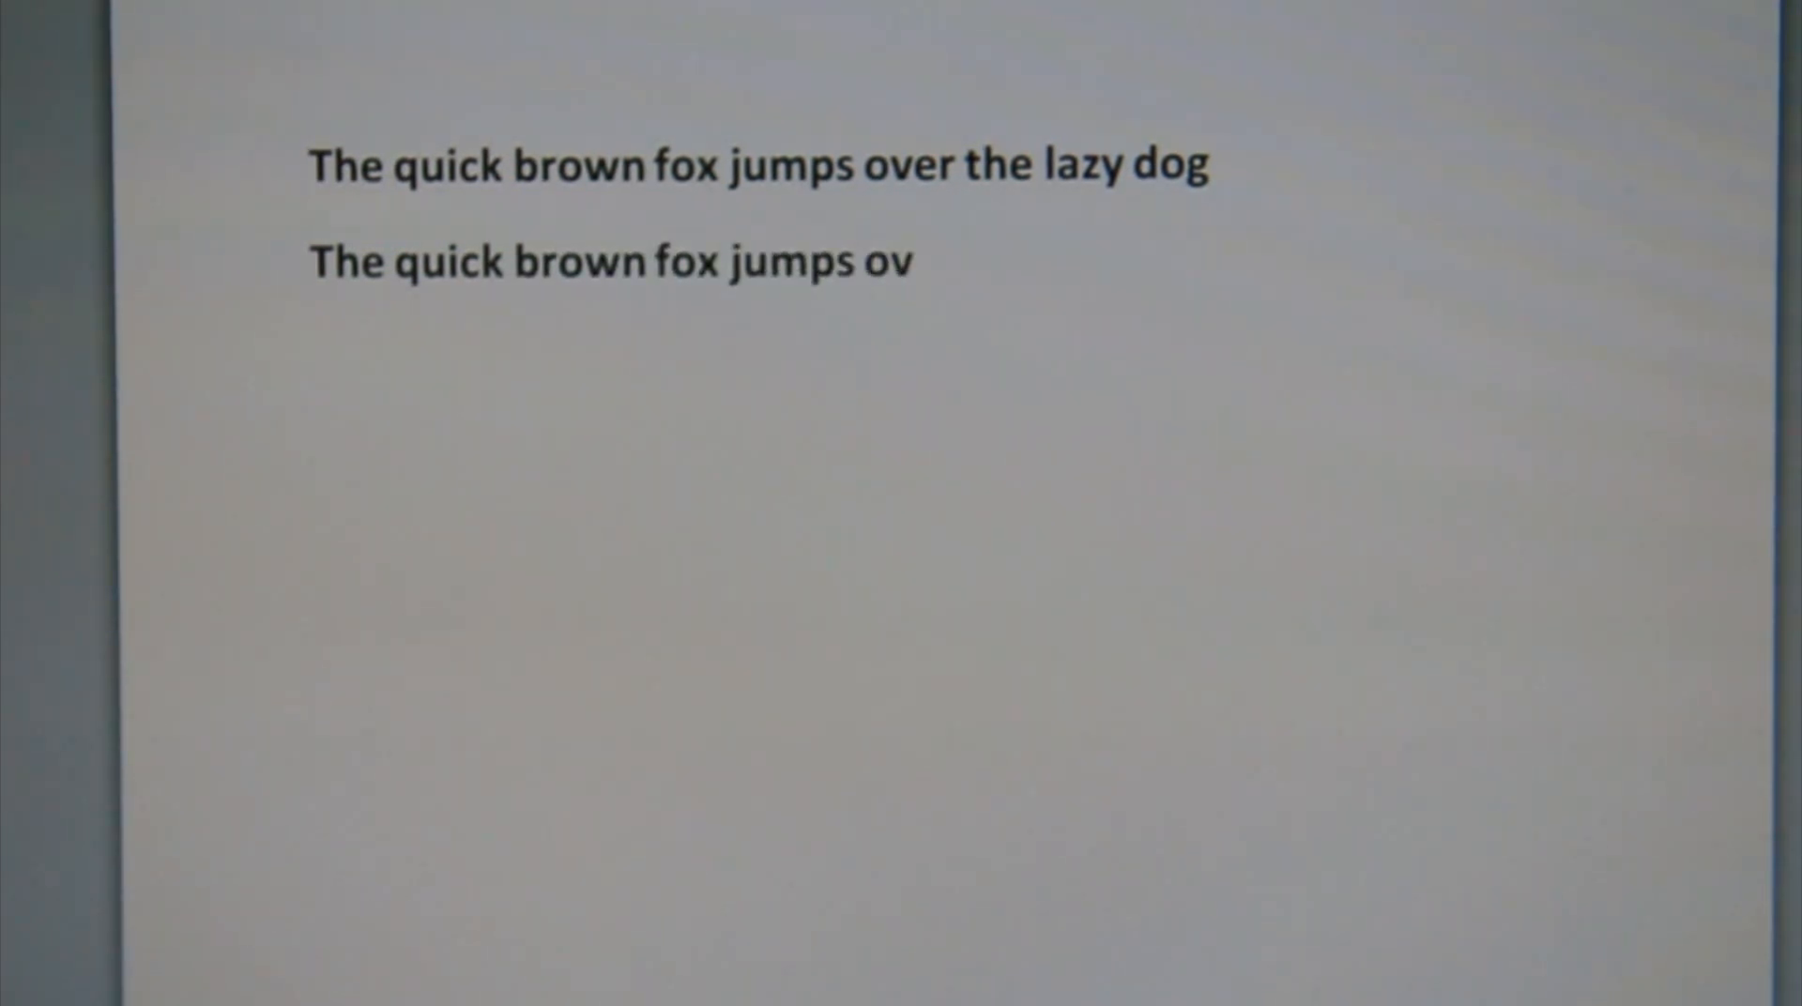
type("er the lazy dog")
type("The quick")
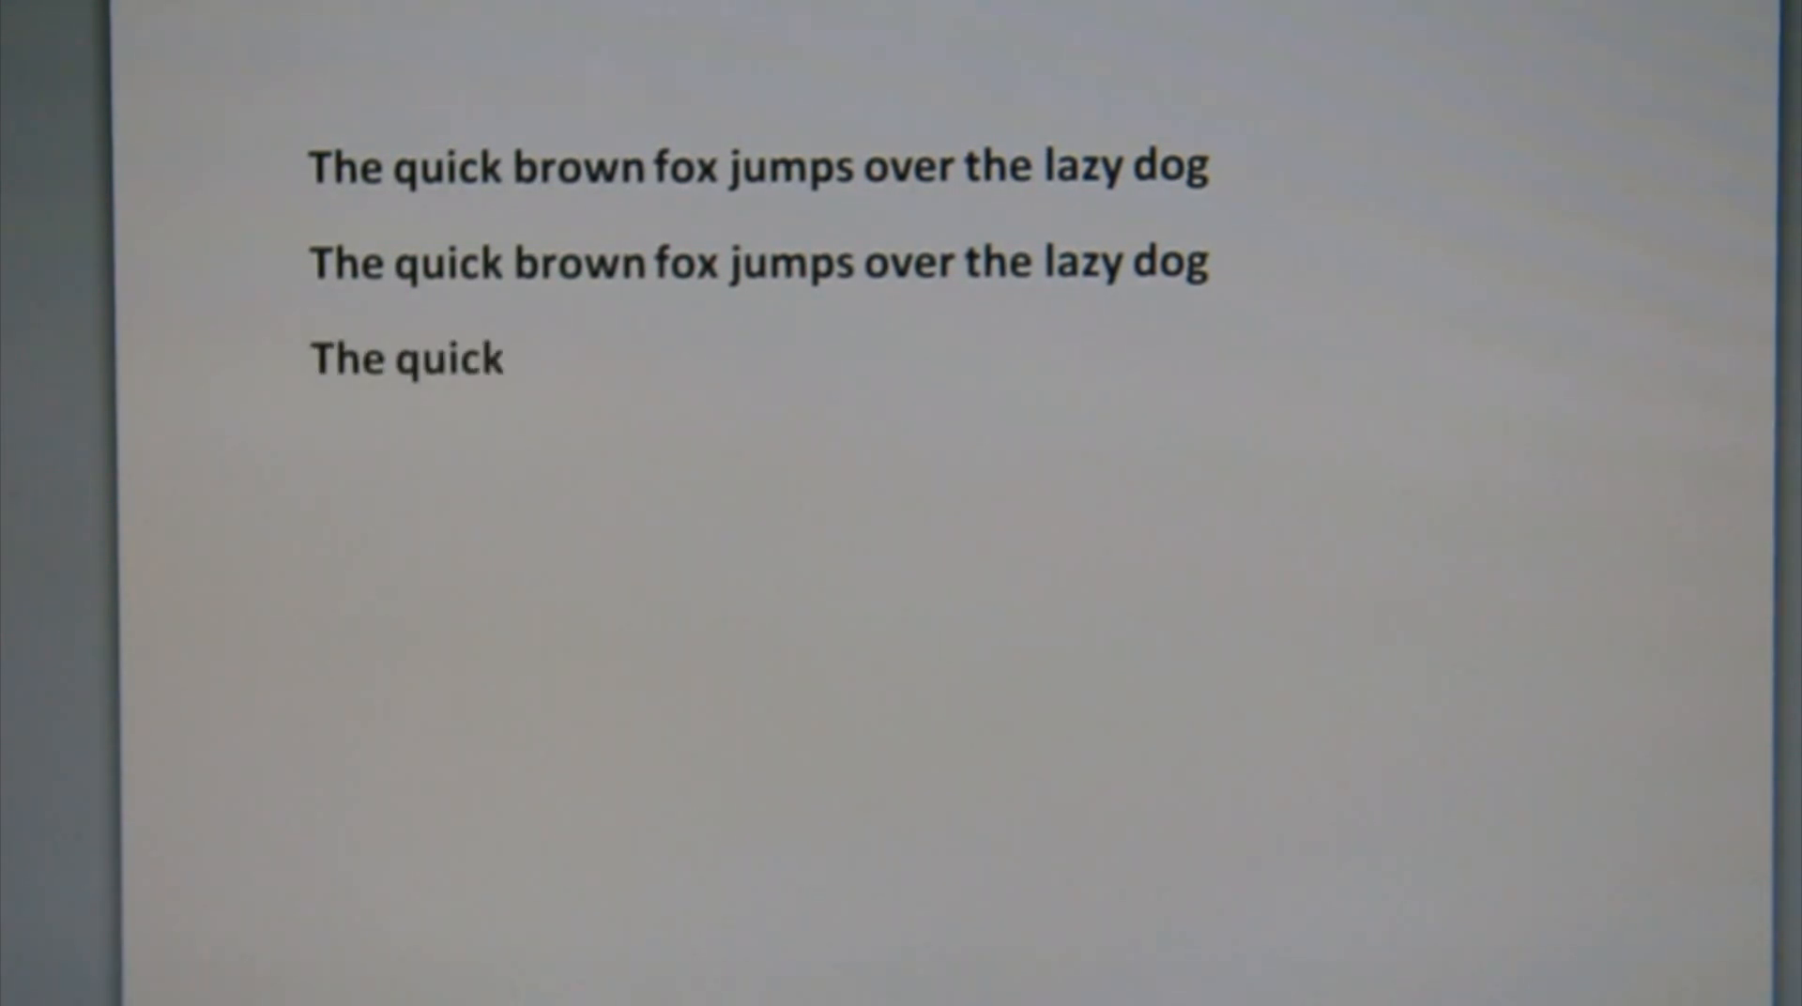
type("brown fox j")
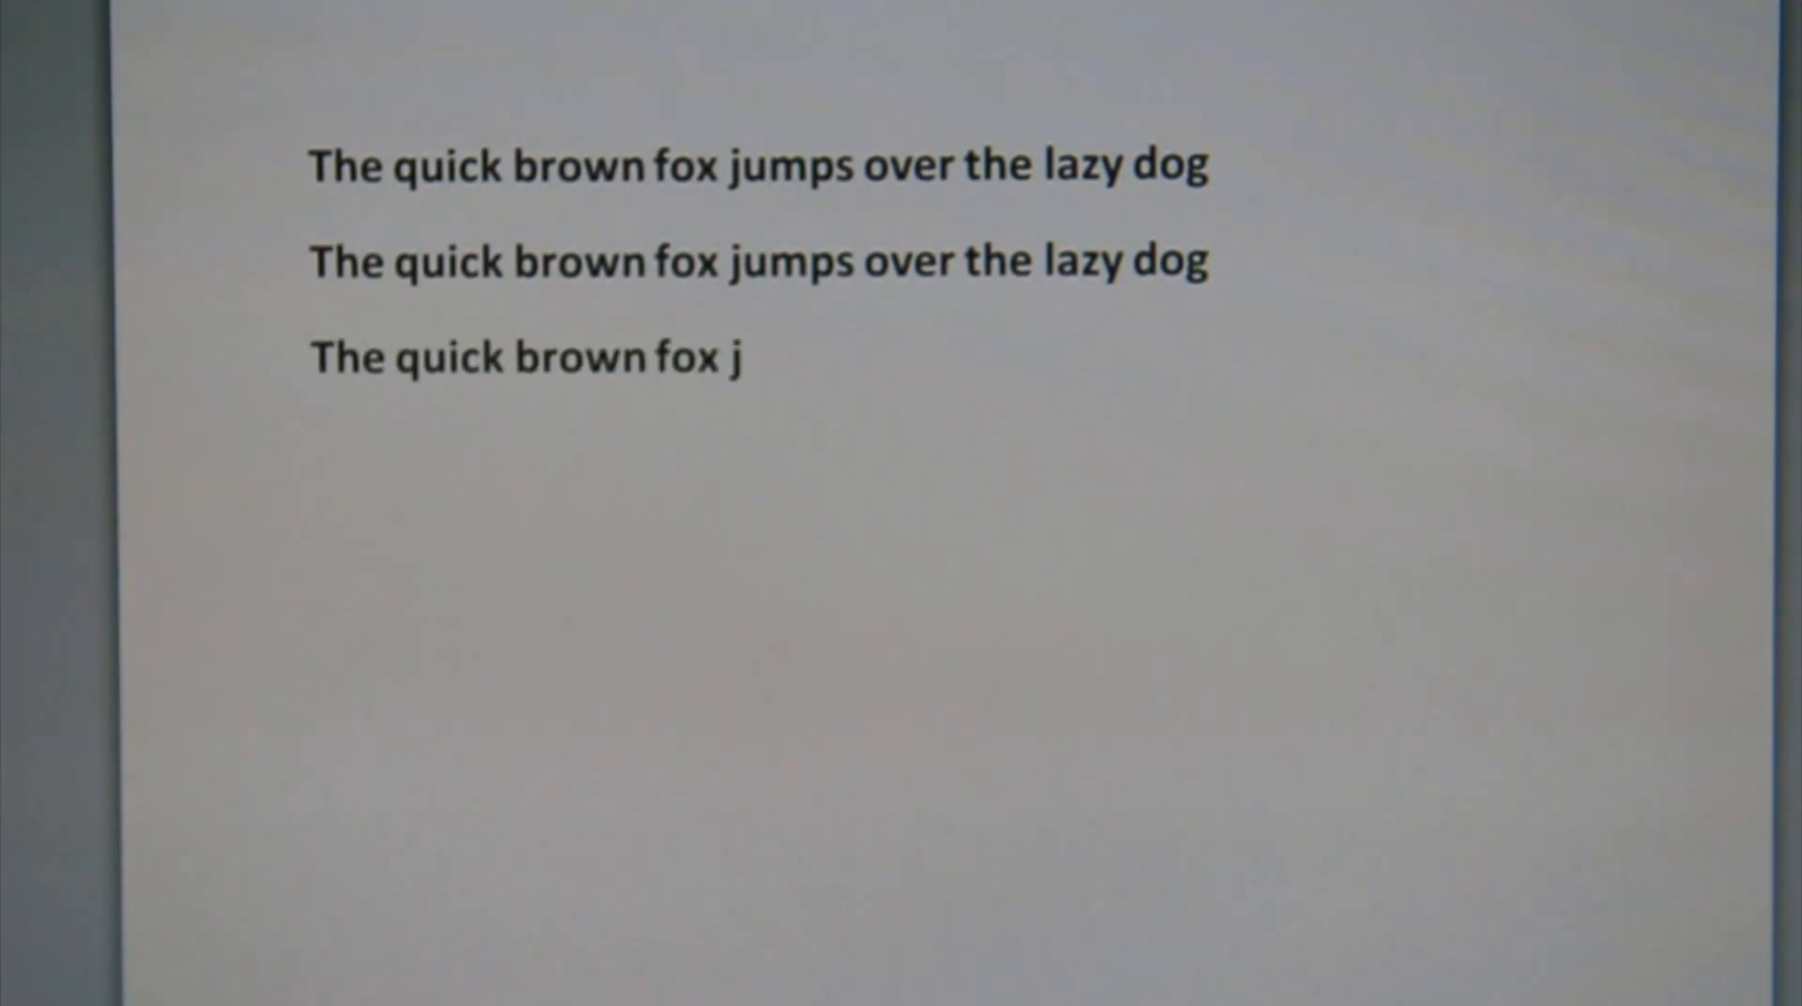
type("umps over t")
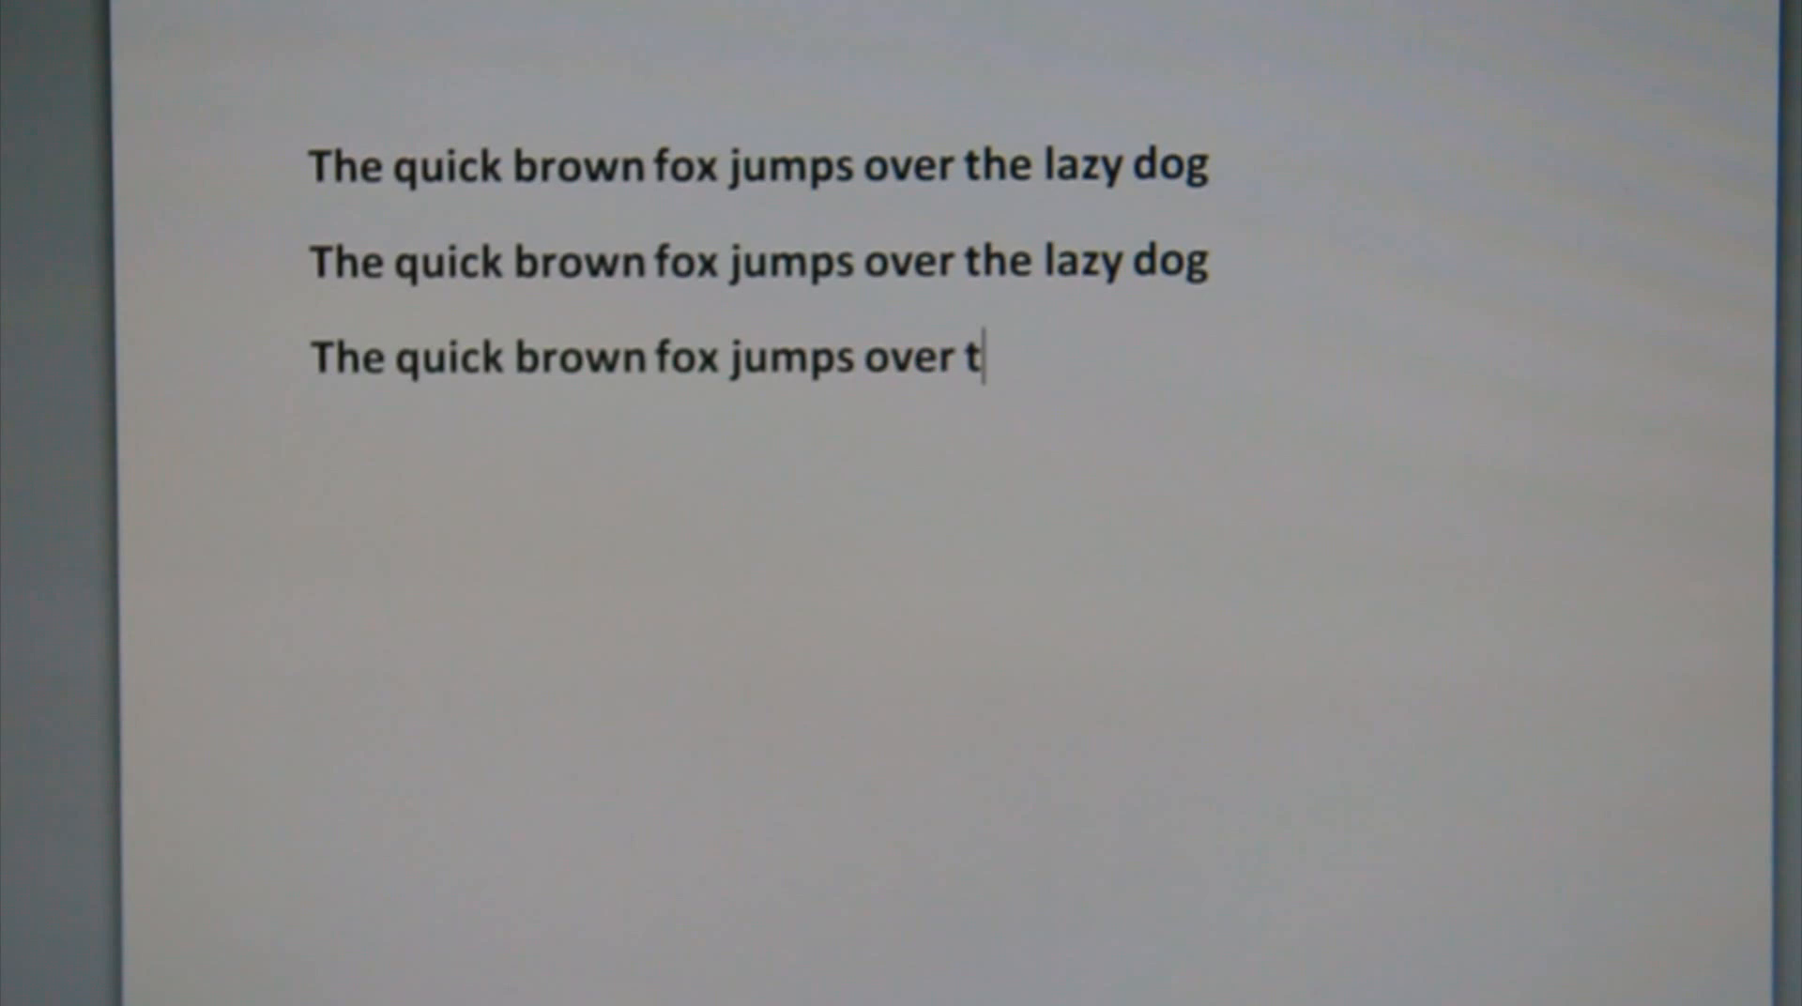
type("he lazy dog")
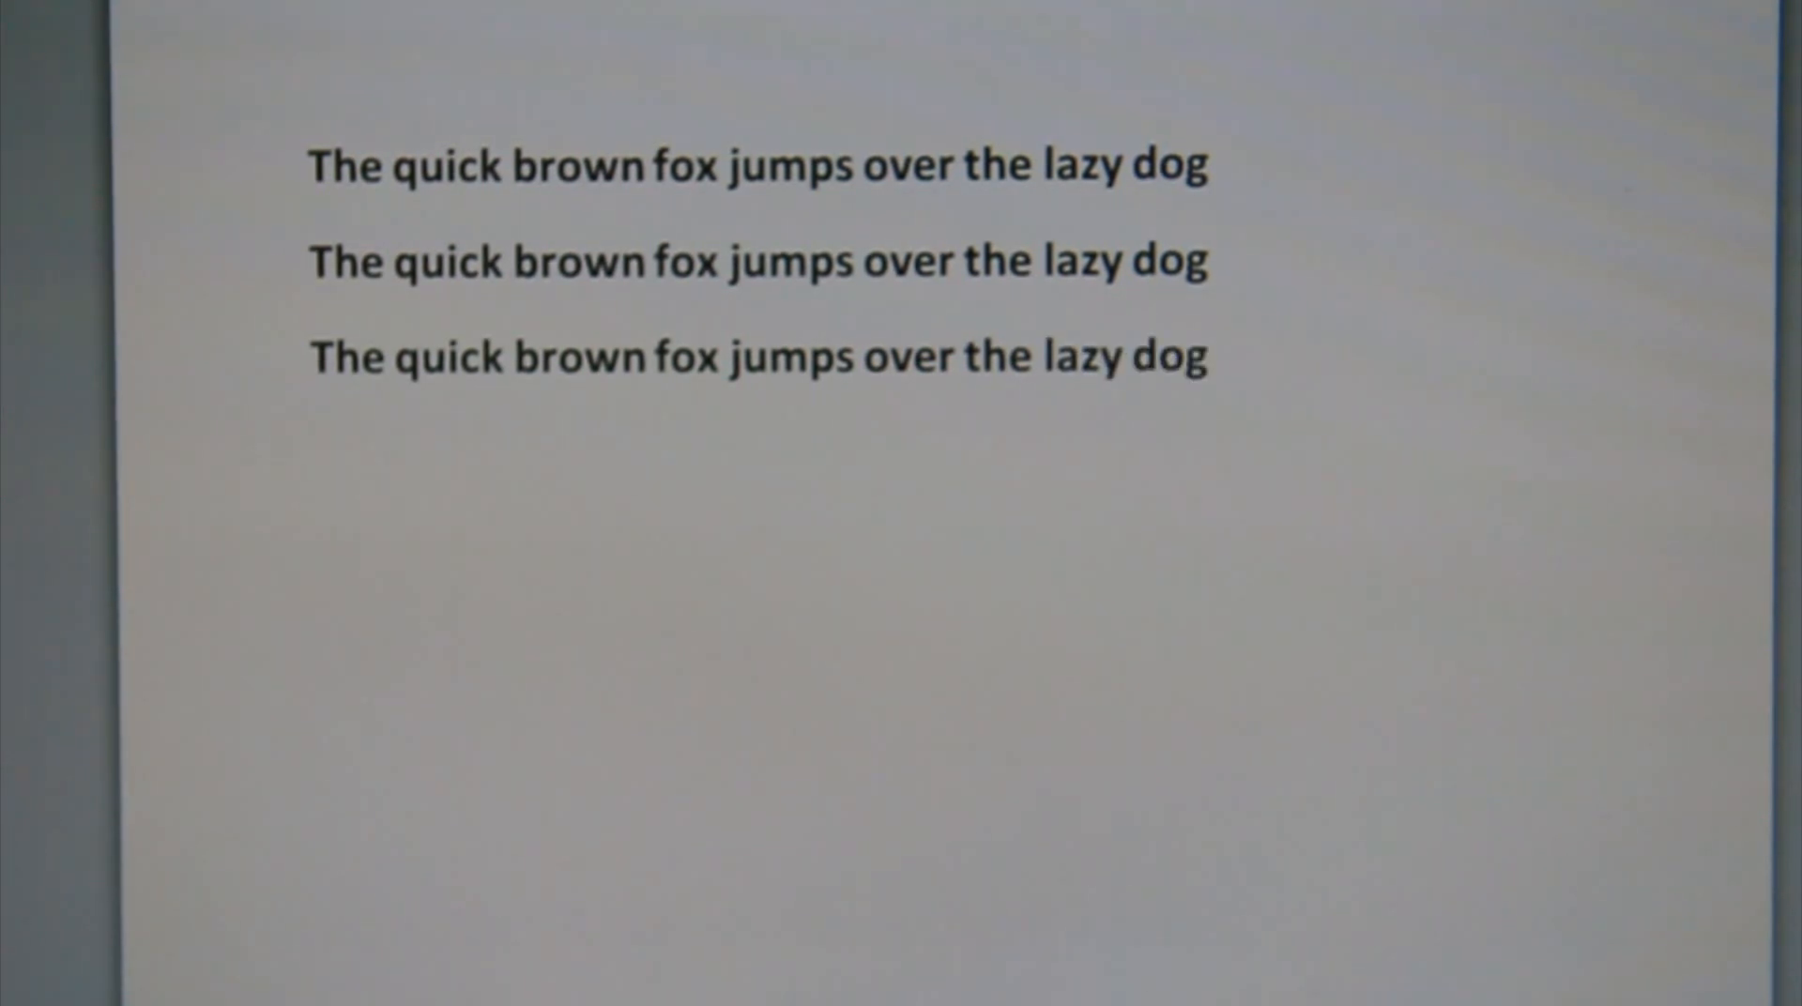
type("Asdfasdfasdfjkl;jkl;")
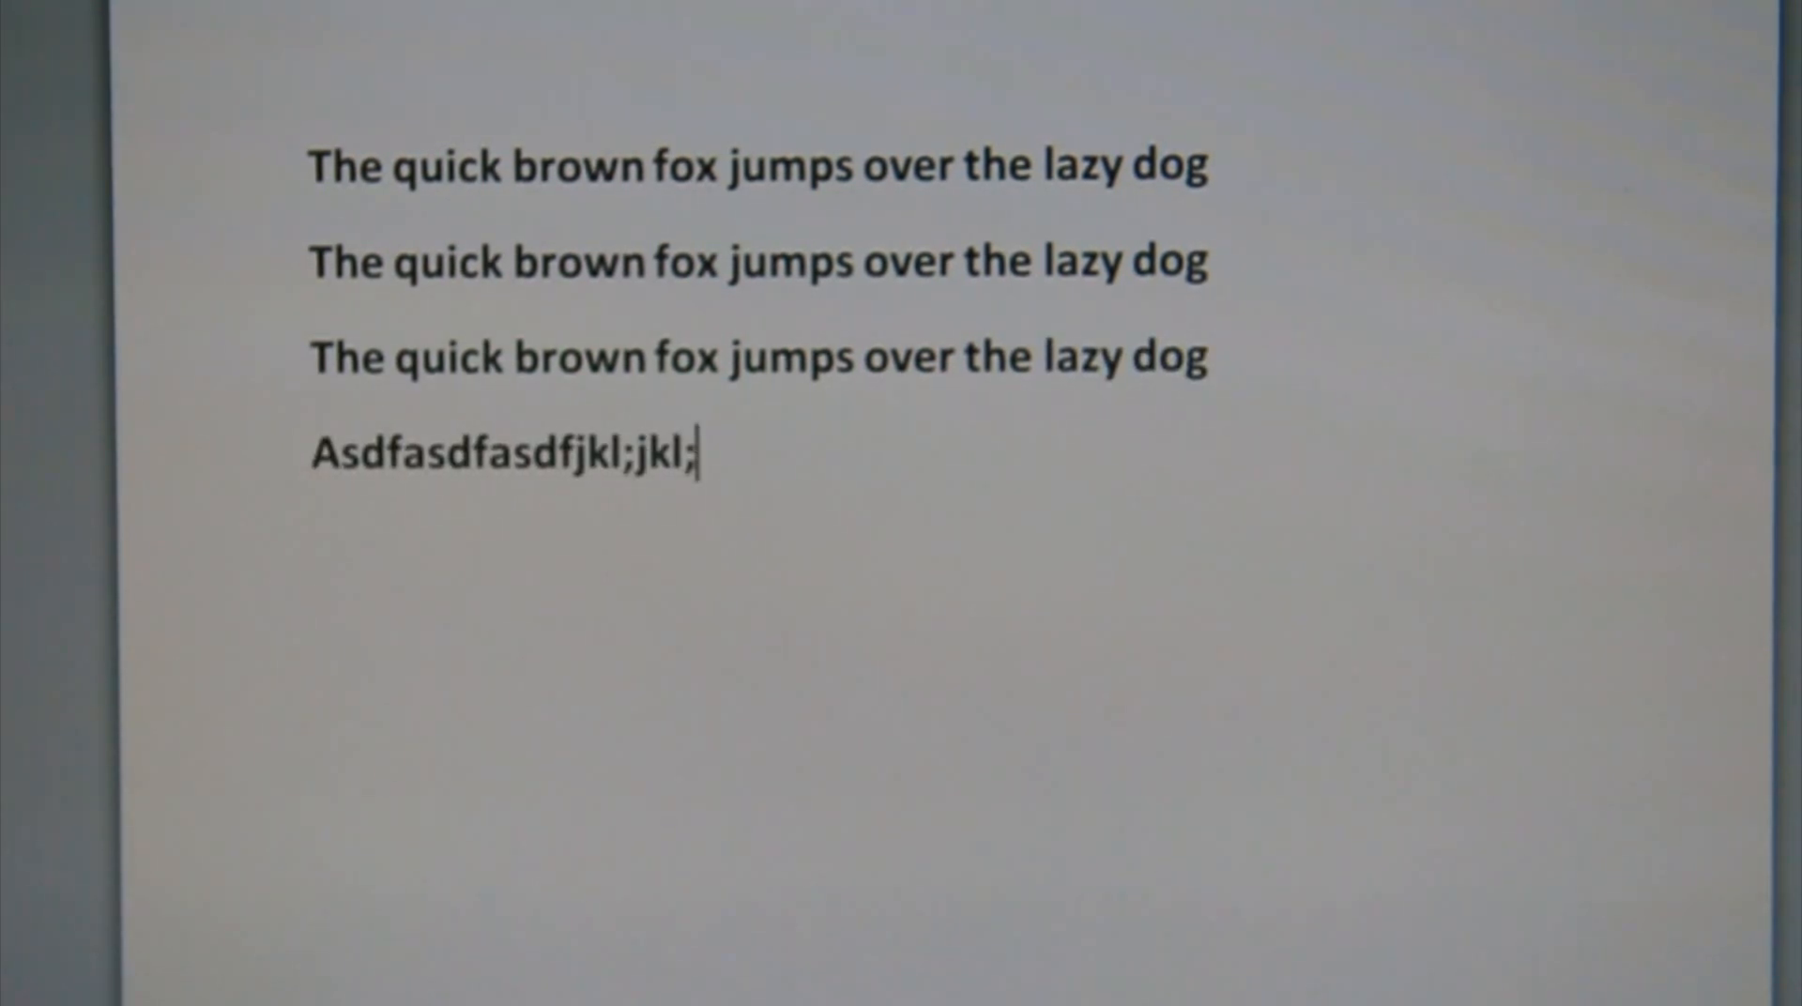